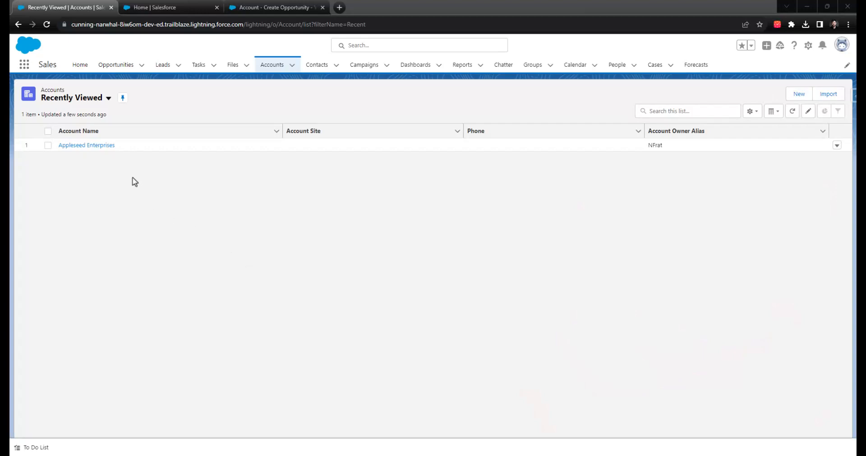
Step: Create the Standard opportunity 'Create Missing Opportunity' on Appleseed Enterprises: Prospecting, closing 8/5/2023
{"action": "left_click", "coordinate": [86, 145]}
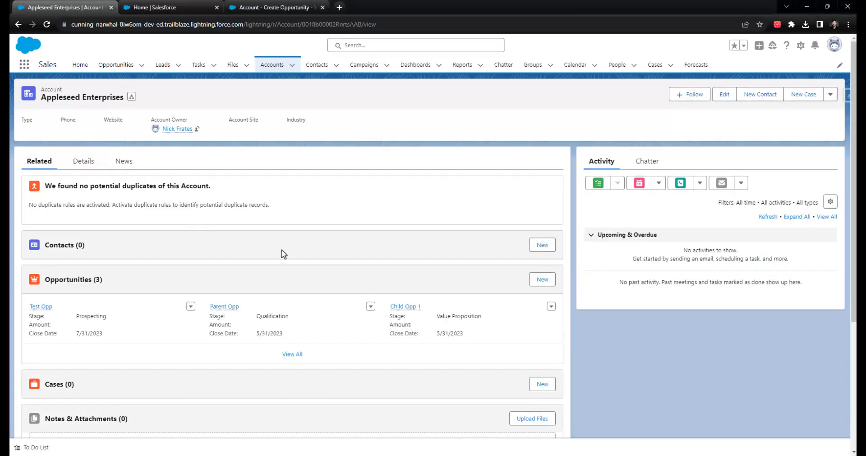
{"action": "left_click", "coordinate": [541, 279]}
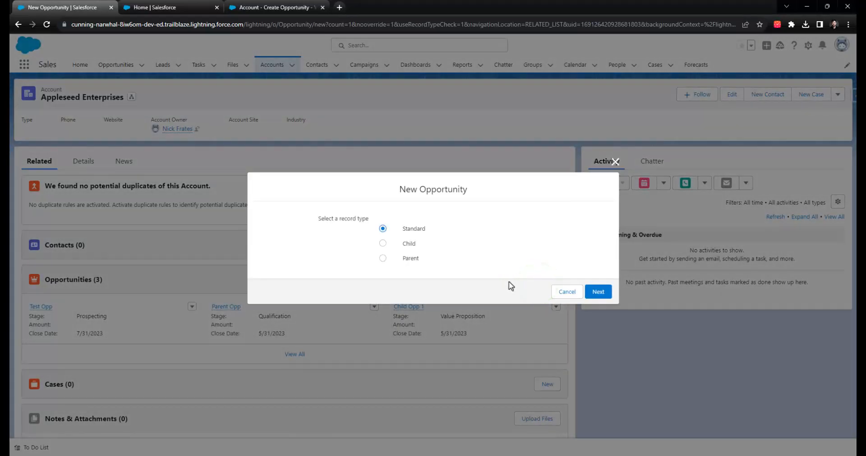
{"action": "left_click", "coordinate": [597, 292]}
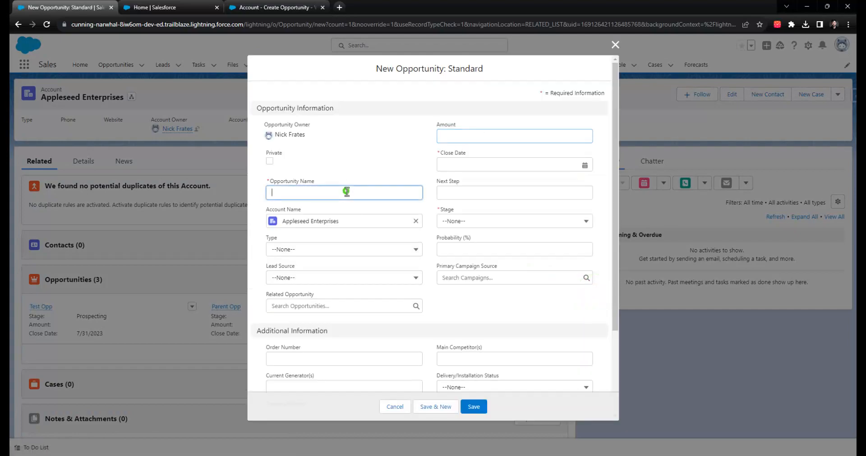
{"action": "type", "text": "Create Missing Opportunity"}
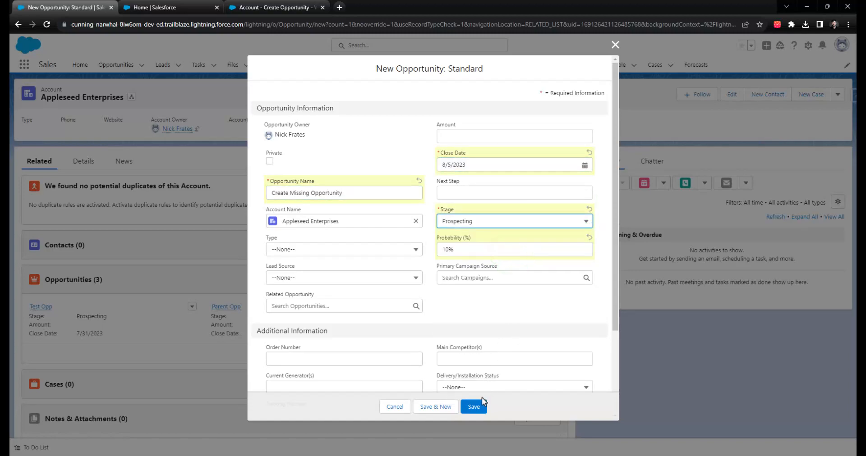
{"action": "left_click", "coordinate": [473, 407]}
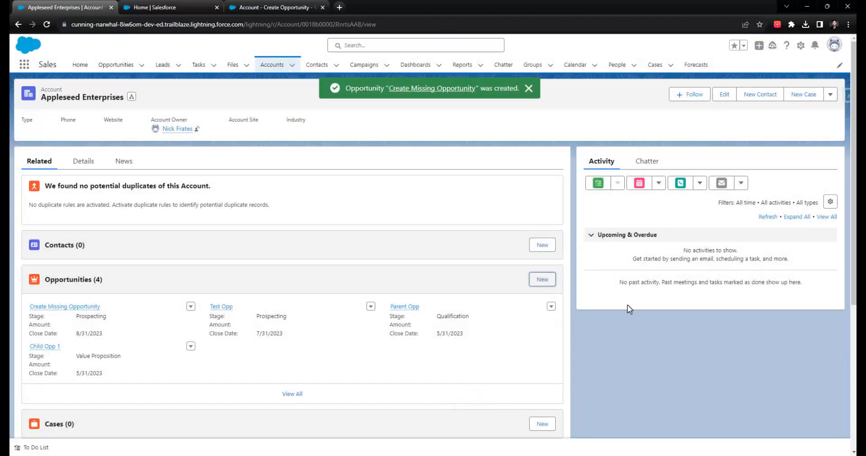
Step: In the Create Opportunity flow, review the Error Type decision's conditions
{"action": "left_click", "coordinate": [274, 7]}
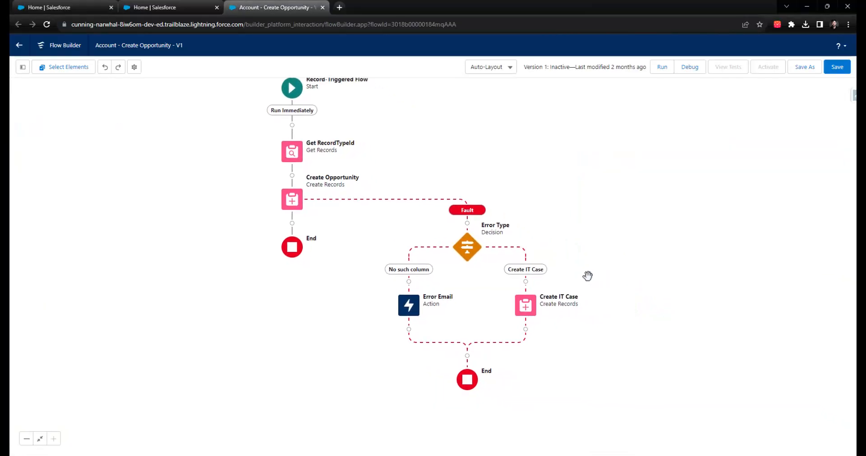
{"action": "left_click", "coordinate": [466, 248]}
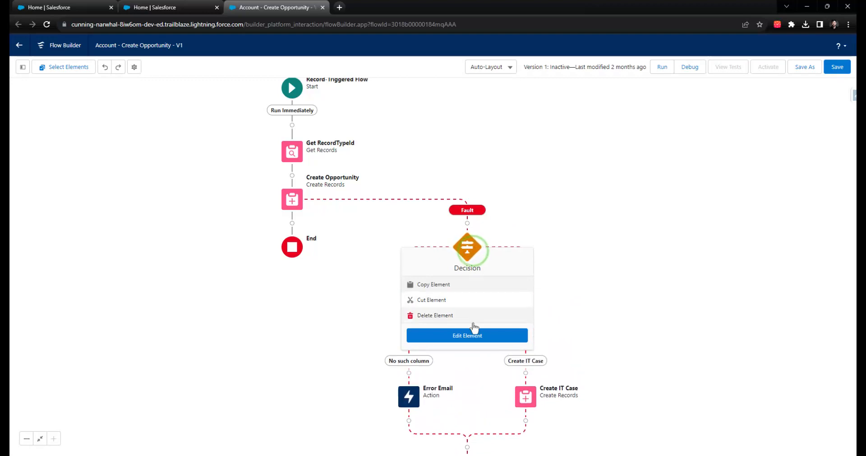
{"action": "left_click", "coordinate": [467, 336]}
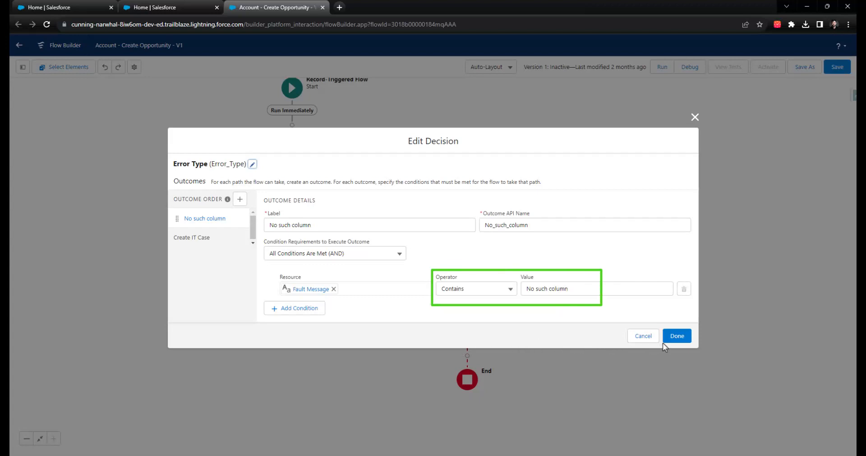
{"action": "left_click", "coordinate": [676, 335]}
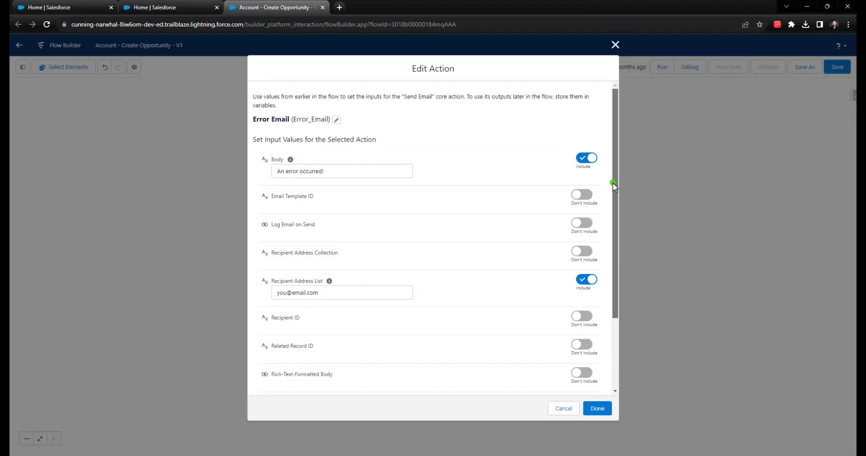
Step: Review the error email settings, then the Create IT Case element
{"action": "scroll", "scroll_direction": "down", "scroll_amount": 3}
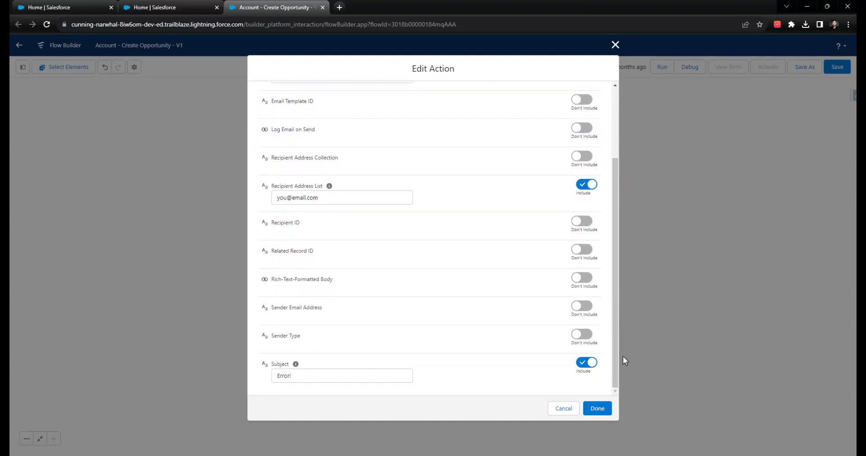
{"action": "left_click", "coordinate": [597, 408]}
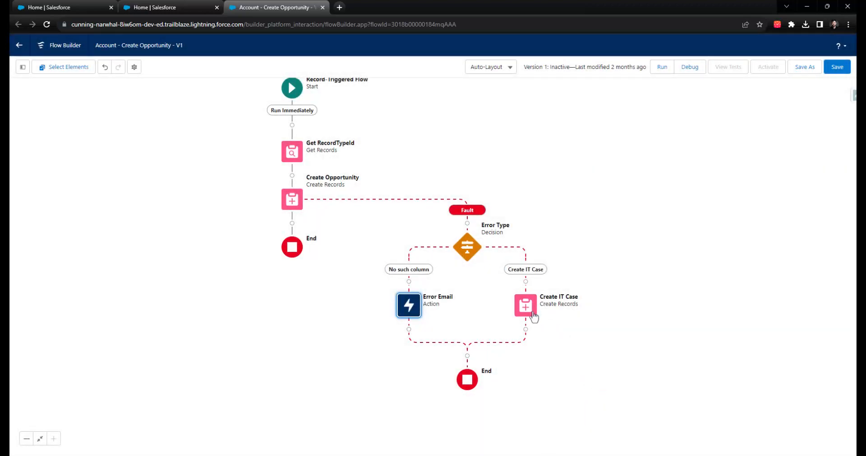
{"action": "double_click", "coordinate": [525, 305]}
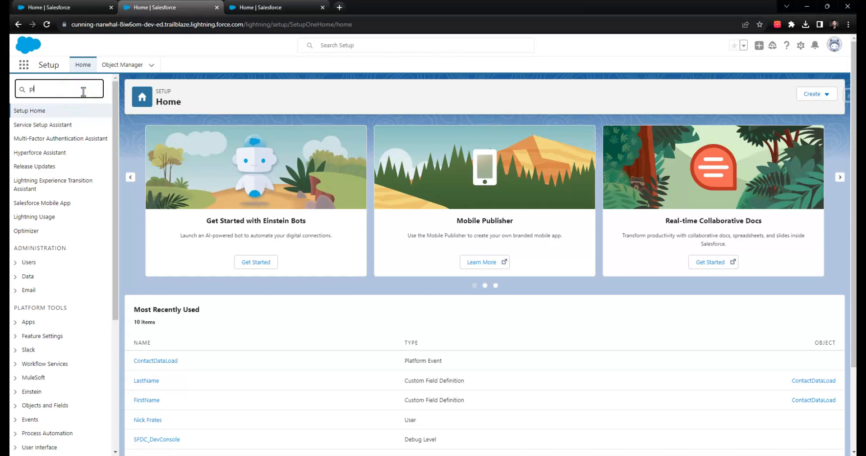
Step: Find Platform Events via Quick Find and view ContactDataLoad's FirstName and LastName fields
{"action": "type", "text": "latform eve"}
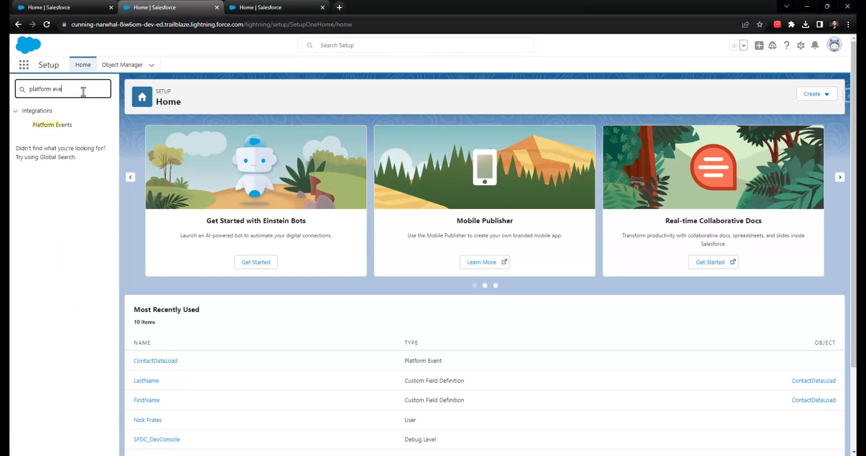
{"action": "left_click", "coordinate": [52, 125]}
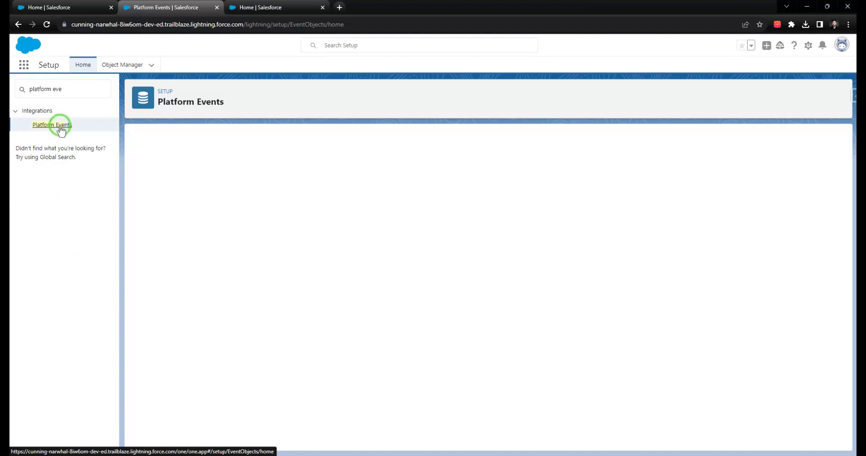
{"action": "left_click", "coordinate": [51, 125]}
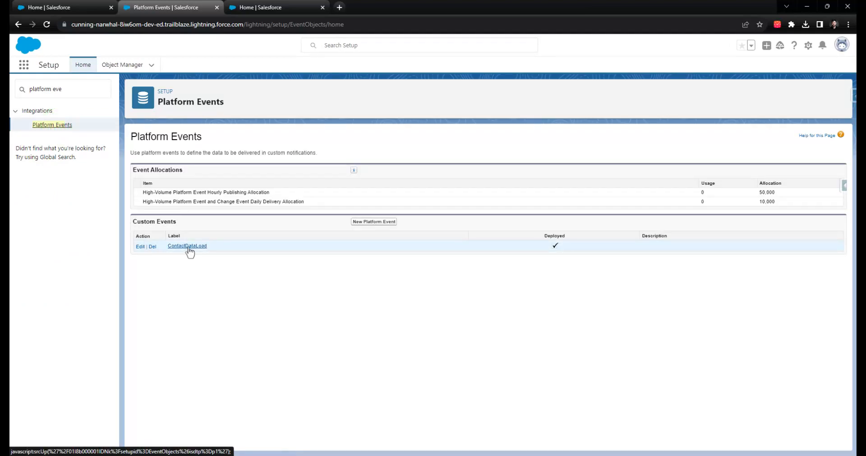
{"action": "left_click", "coordinate": [187, 246]}
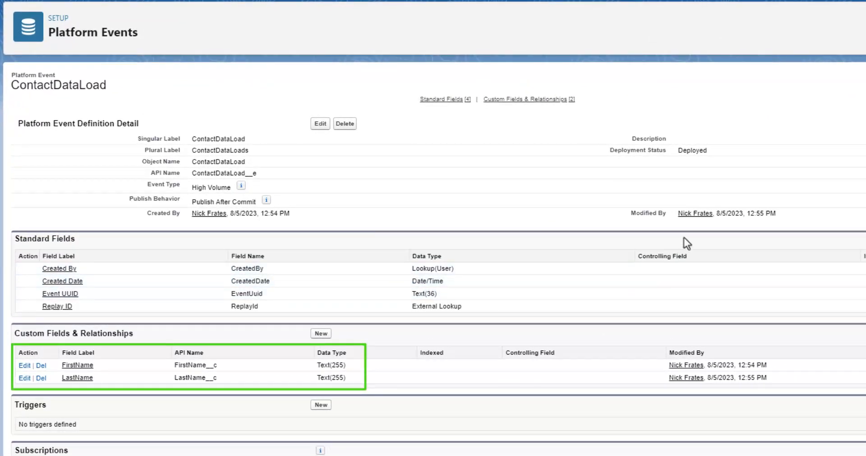
{"action": "mouse_move", "coordinate": [753, 184]}
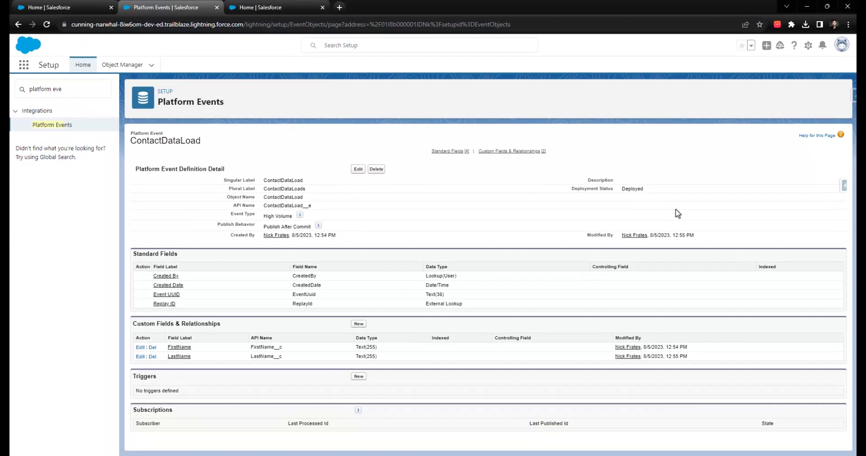
{"action": "mouse_move", "coordinate": [719, 217]}
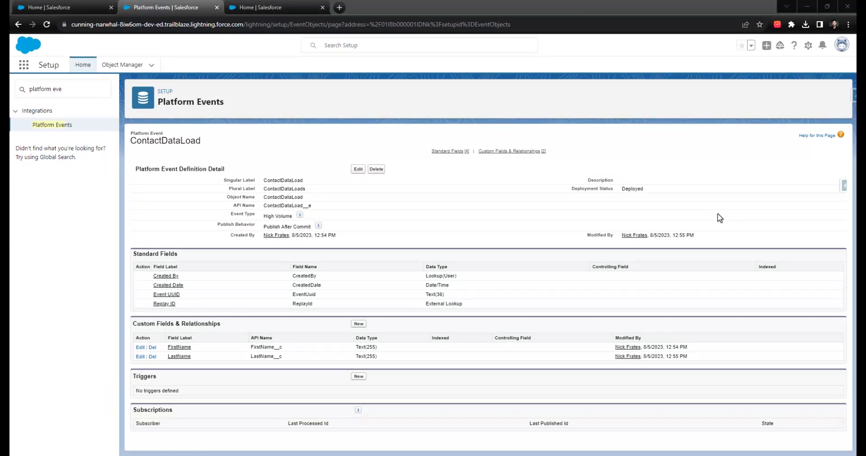
{"action": "mouse_move", "coordinate": [371, 138]}
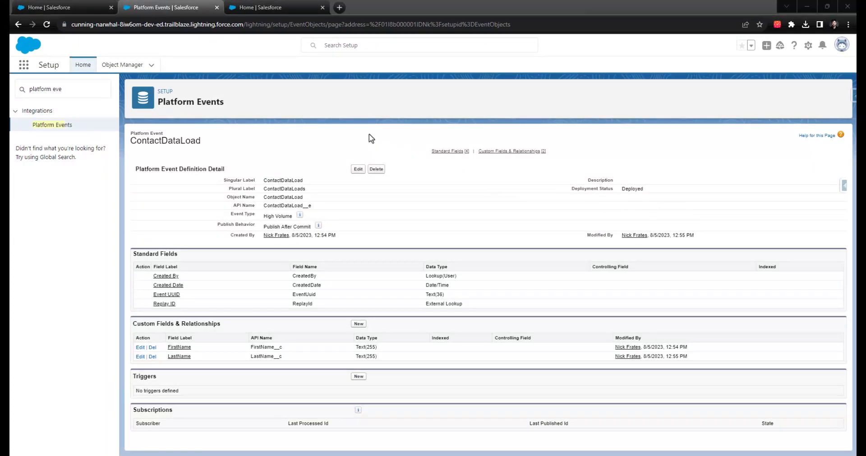
{"action": "left_click", "coordinate": [123, 65]}
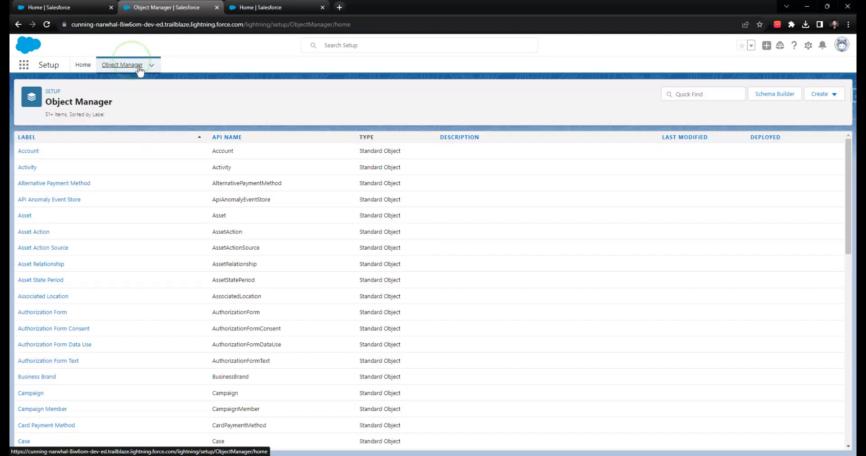
Step: Filter objects for 'contact', open ContactDataLoad, and open its Platform Event - Create Contact flow
{"action": "left_click", "coordinate": [703, 93]}
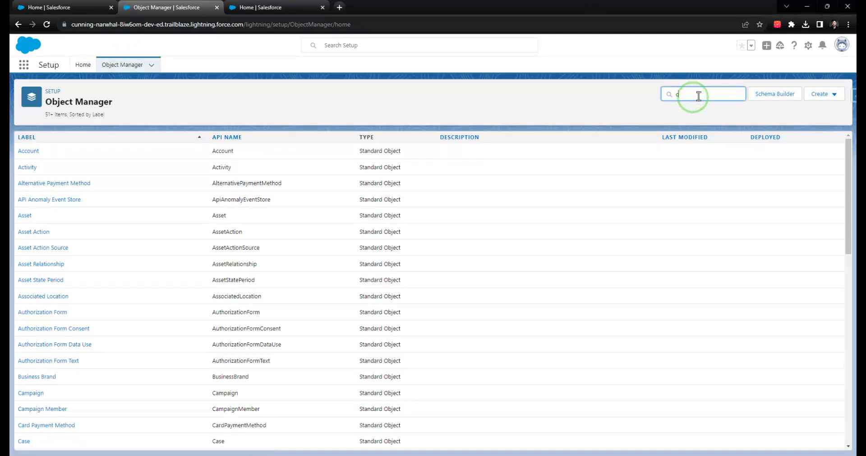
{"action": "type", "text": "contact da"}
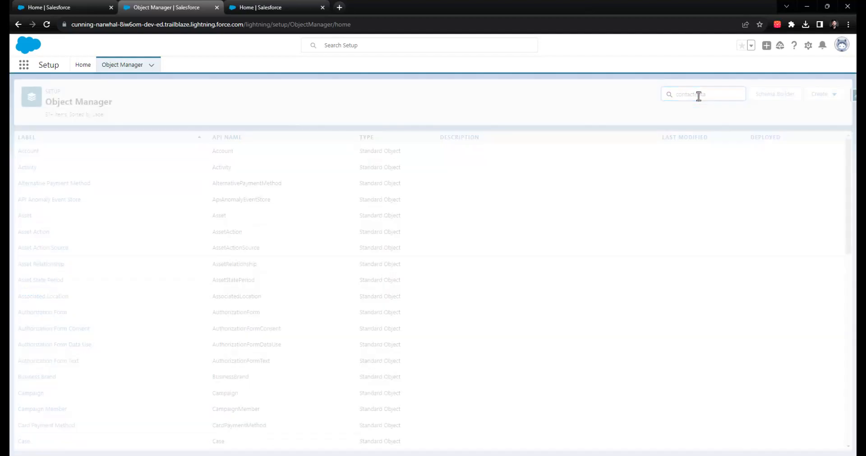
{"action": "left_click", "coordinate": [28, 151]}
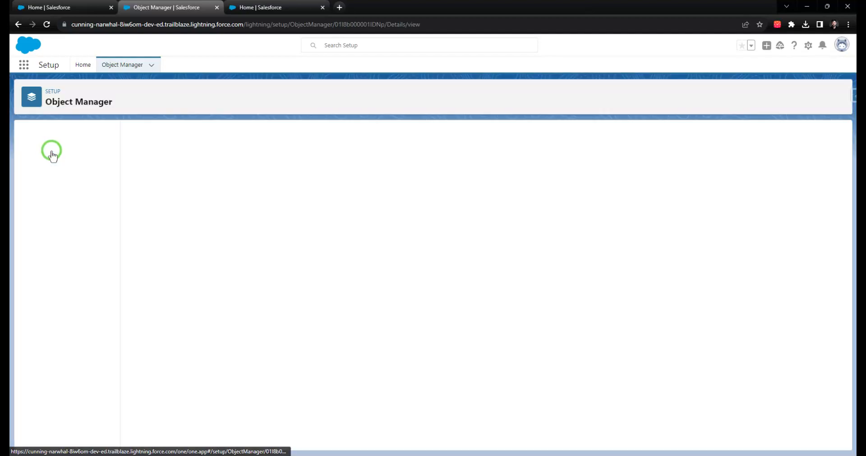
{"action": "left_click", "coordinate": [77, 186]}
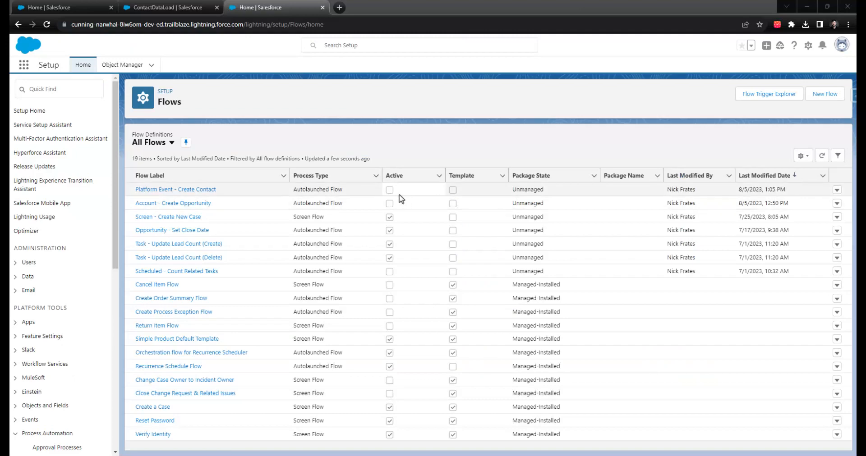
{"action": "left_click", "coordinate": [175, 189]}
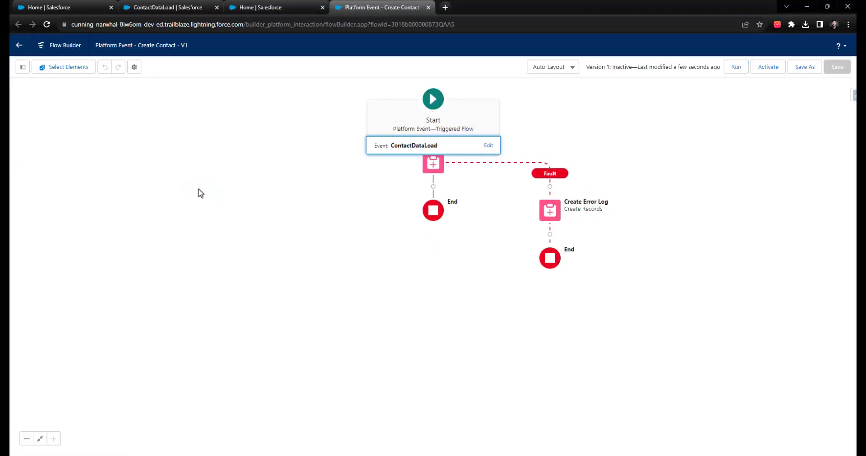
Step: Confirm the ContactDataLoad trigger and review the Create Contact field mappings
{"action": "left_click", "coordinate": [488, 145]}
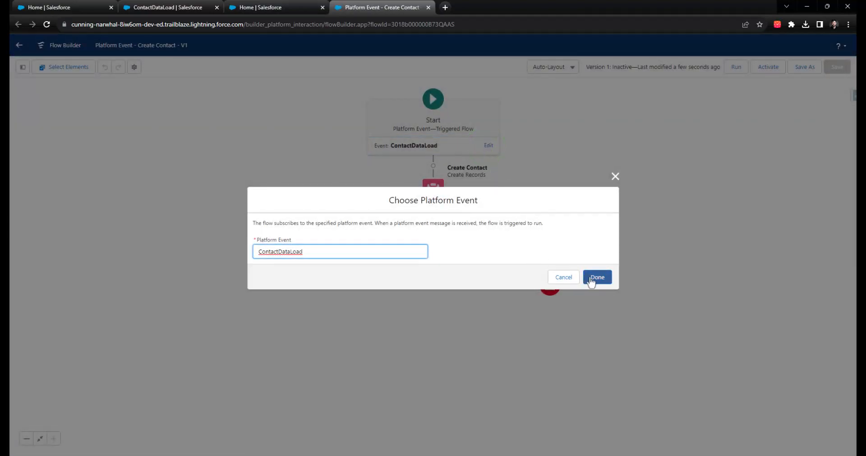
{"action": "left_click", "coordinate": [596, 277]}
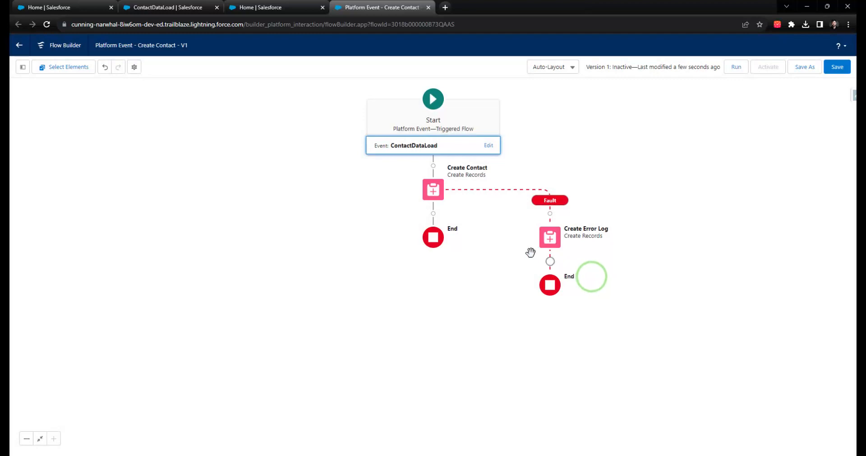
{"action": "left_click", "coordinate": [433, 189]}
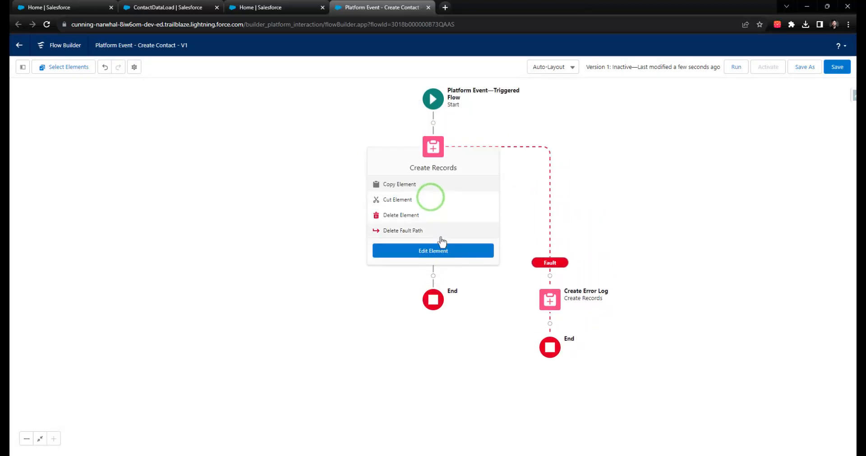
{"action": "left_click", "coordinate": [433, 250]}
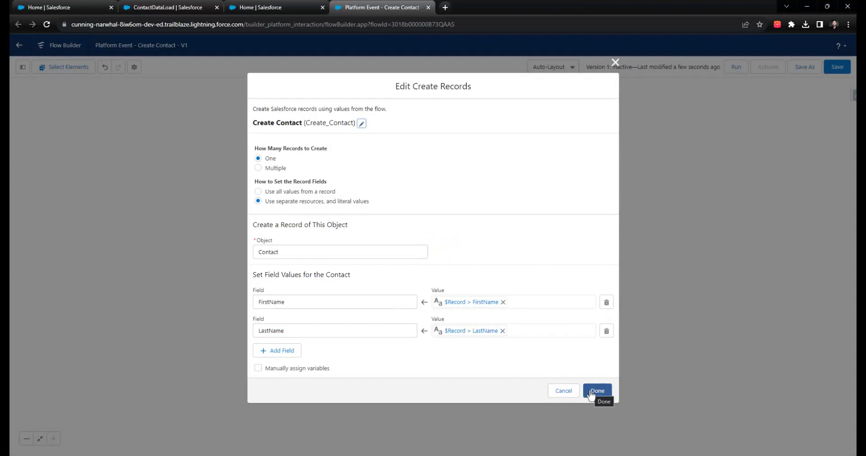
{"action": "left_click", "coordinate": [596, 390]}
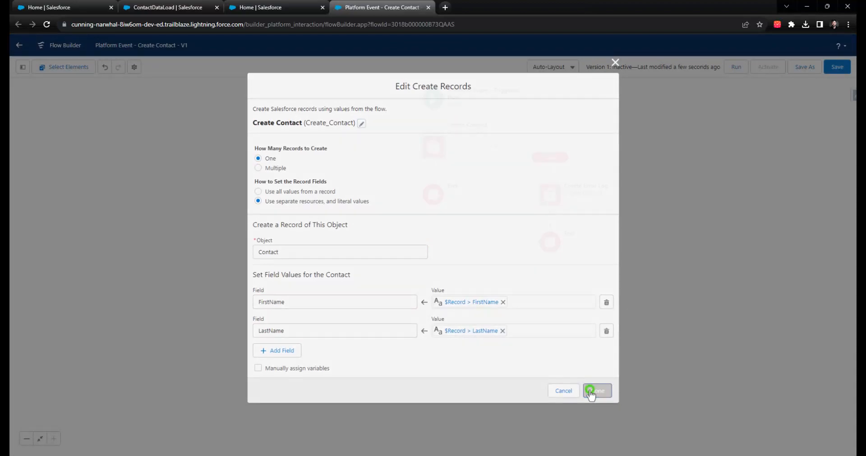
Step: Review the Create Error Log element's field mappings
{"action": "left_click", "coordinate": [596, 390]}
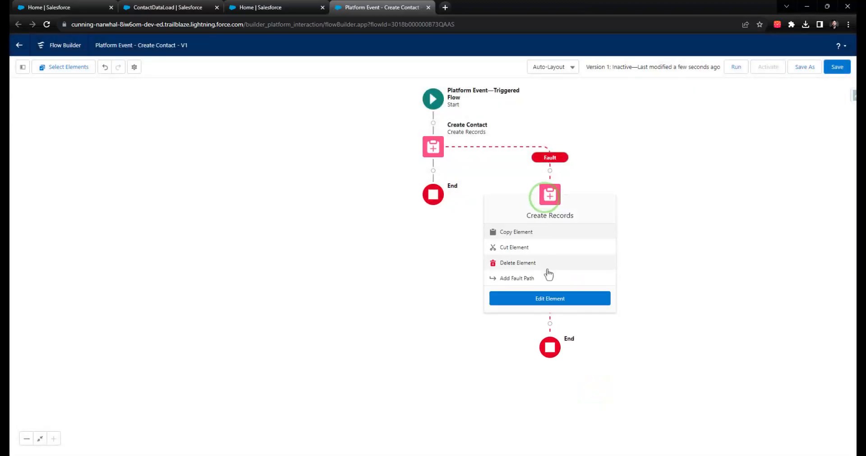
{"action": "left_click", "coordinate": [549, 298]}
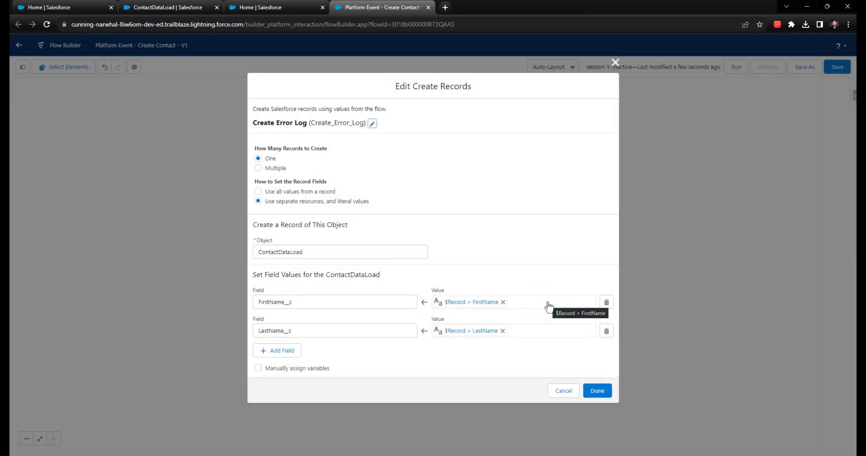
{"action": "mouse_move", "coordinate": [560, 380]}
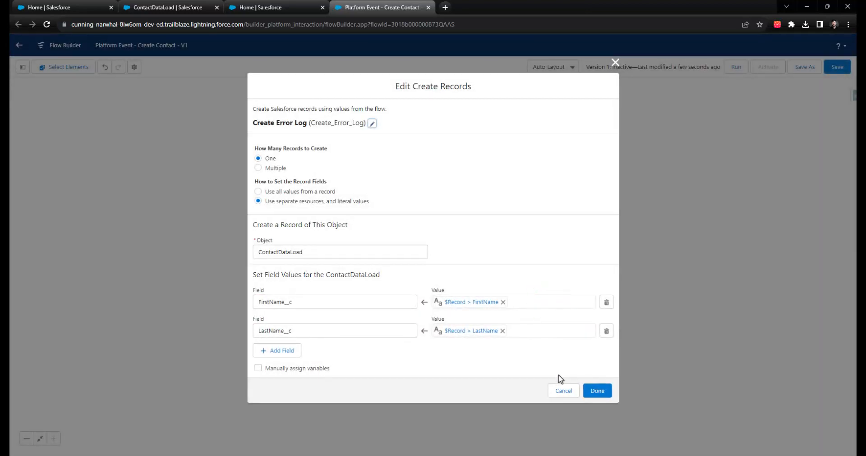
{"action": "left_click", "coordinate": [596, 391]}
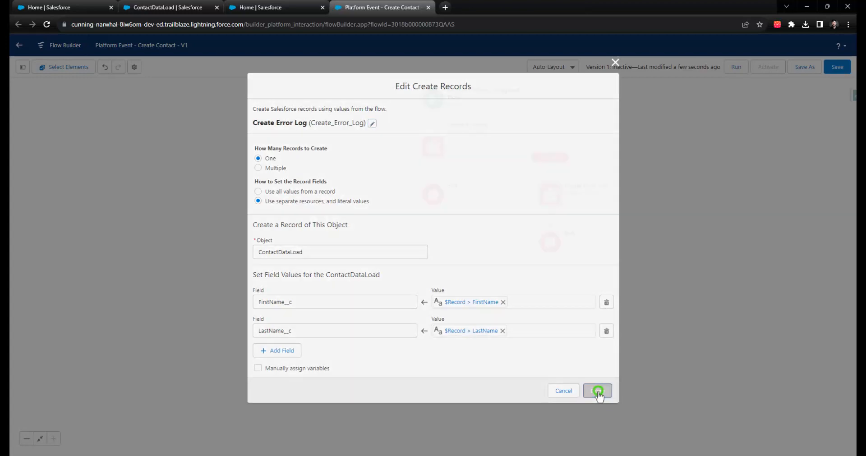
{"action": "left_click", "coordinate": [597, 390]}
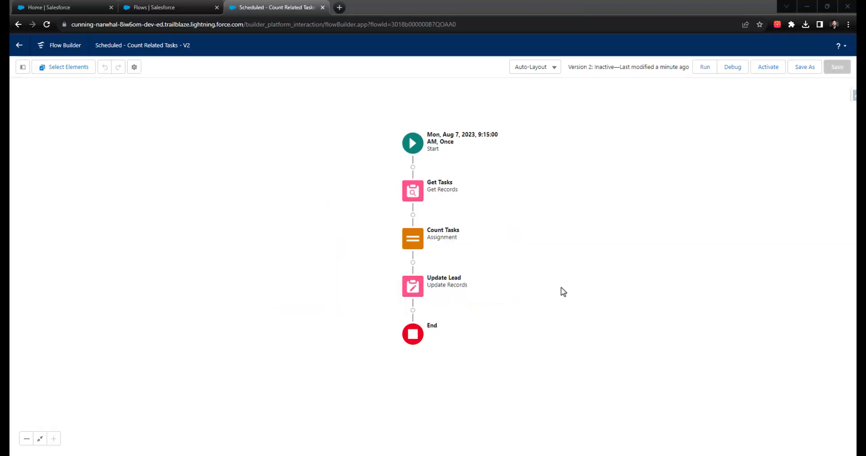
Step: Add a fault path to Update Lead with a new action element
{"action": "left_click", "coordinate": [412, 286]}
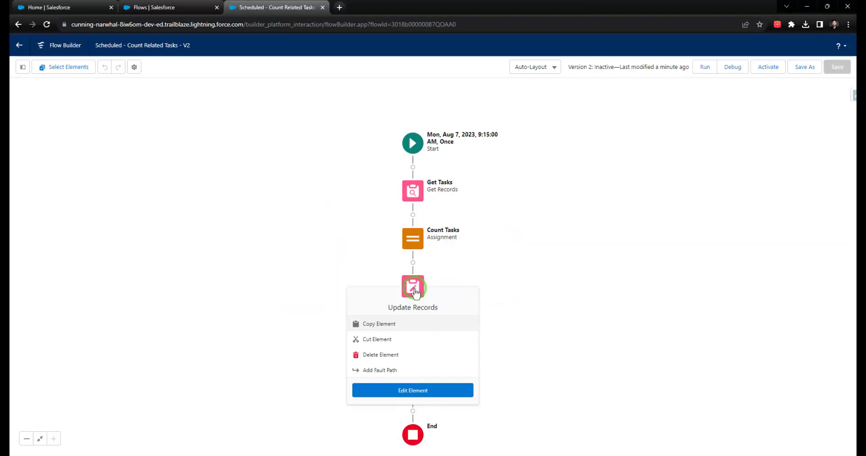
{"action": "left_click", "coordinate": [378, 370]}
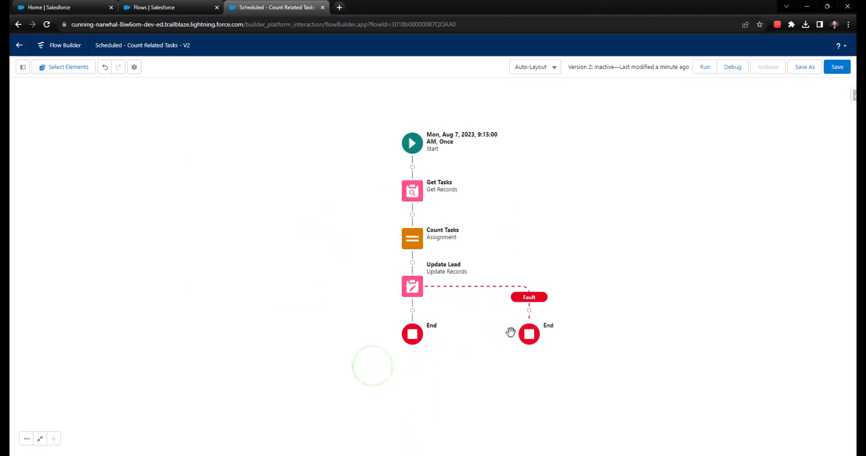
{"action": "left_click", "coordinate": [529, 333]}
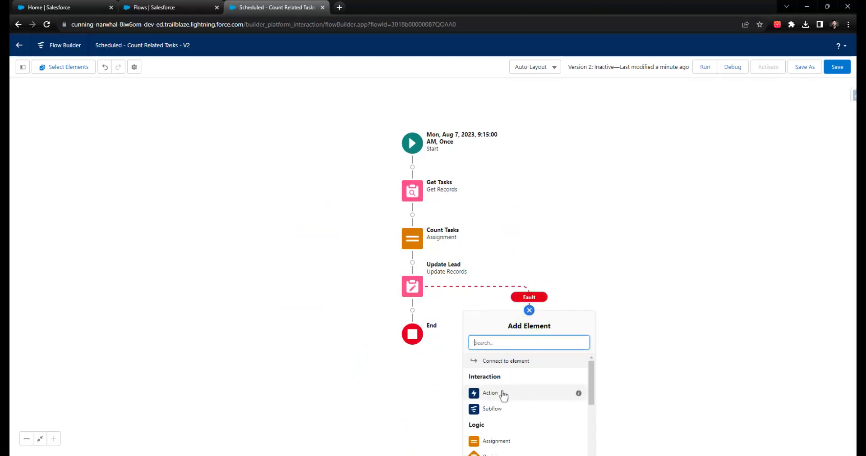
{"action": "left_click", "coordinate": [490, 393]}
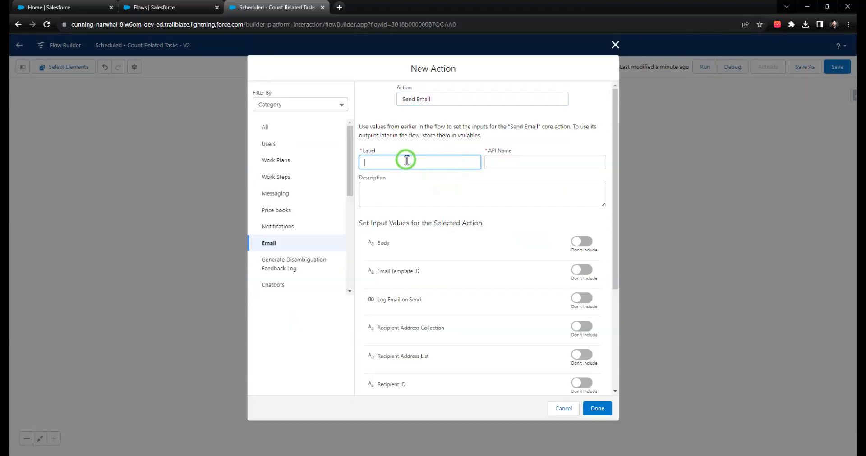
Step: Configure the Send Error Email action with subject and body 'Error!'
{"action": "type", "text": "Send E"}
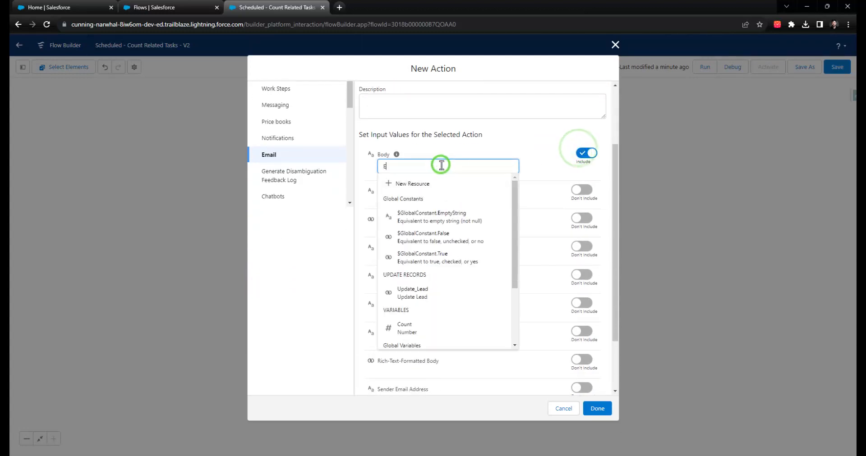
{"action": "type", "text": "rror!"}
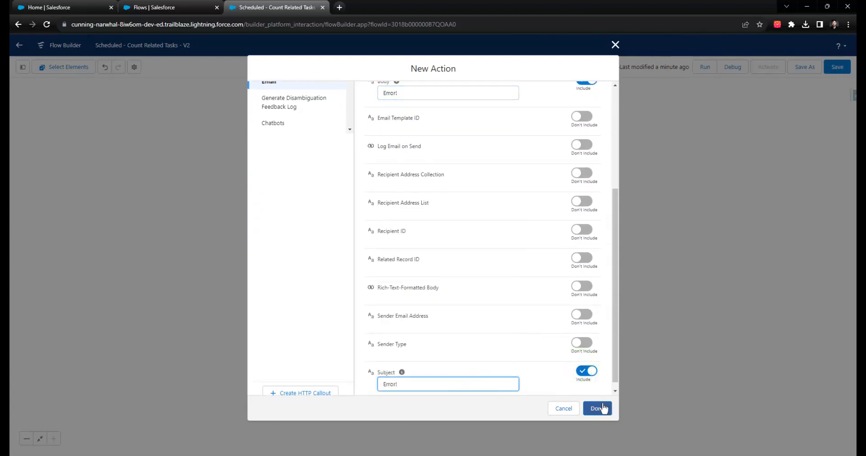
{"action": "left_click", "coordinate": [597, 409]}
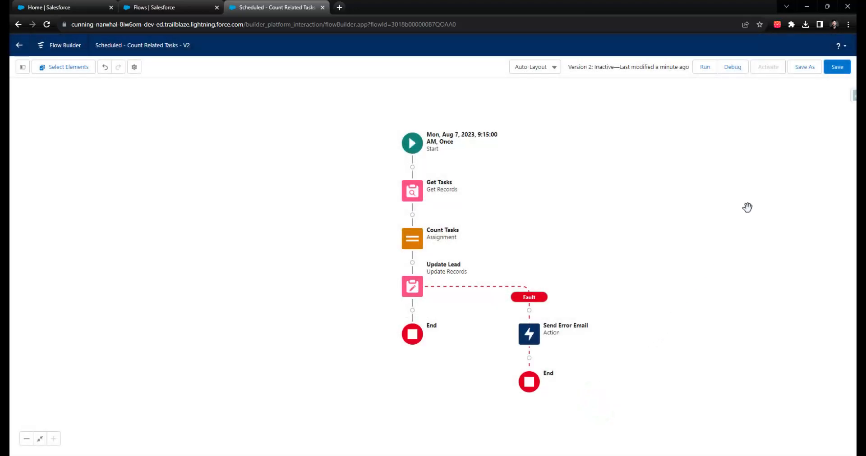
{"action": "left_click", "coordinate": [273, 7]}
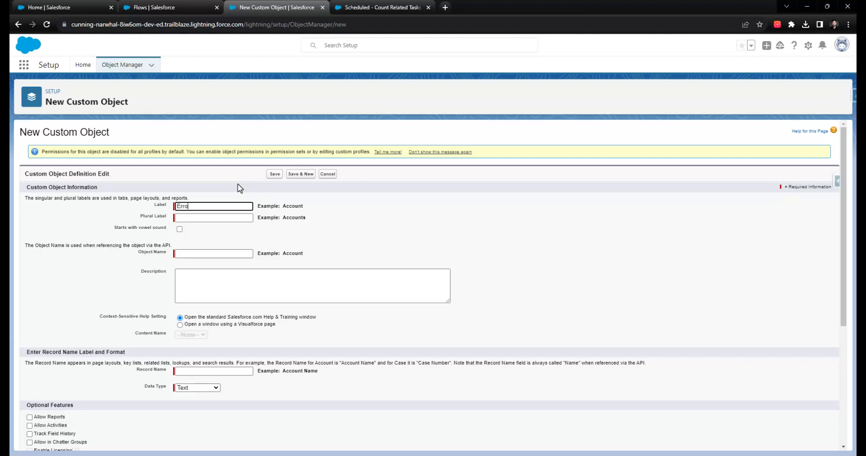
Step: Save a new 'Error Log' object using Auto Number names EL-{00000}, plus reports, activities, field history
{"action": "type", "text": "Error Log"}
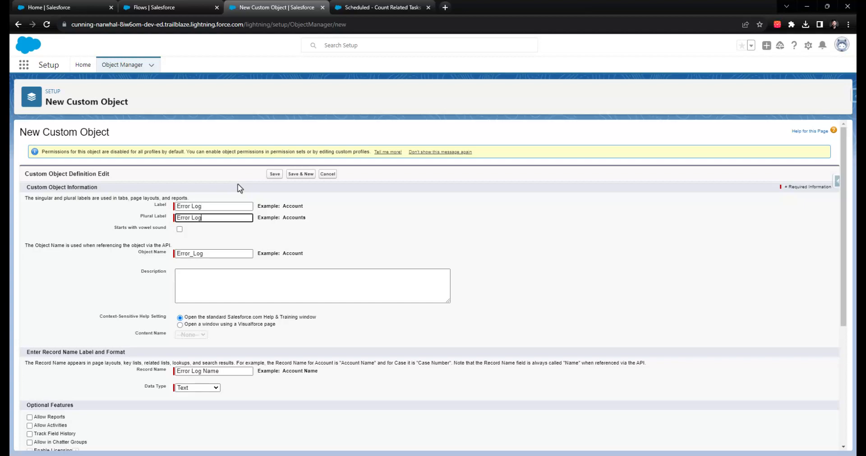
{"action": "scroll", "scroll_direction": "down", "scroll_amount": 3}
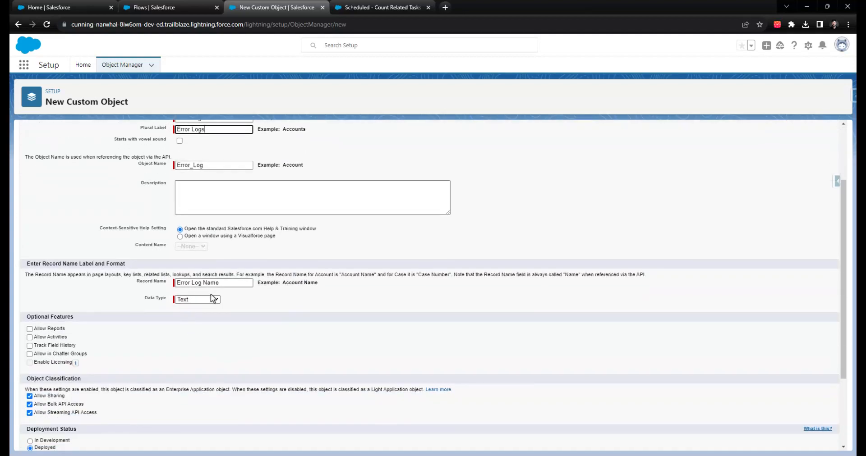
{"action": "left_click", "coordinate": [197, 299]}
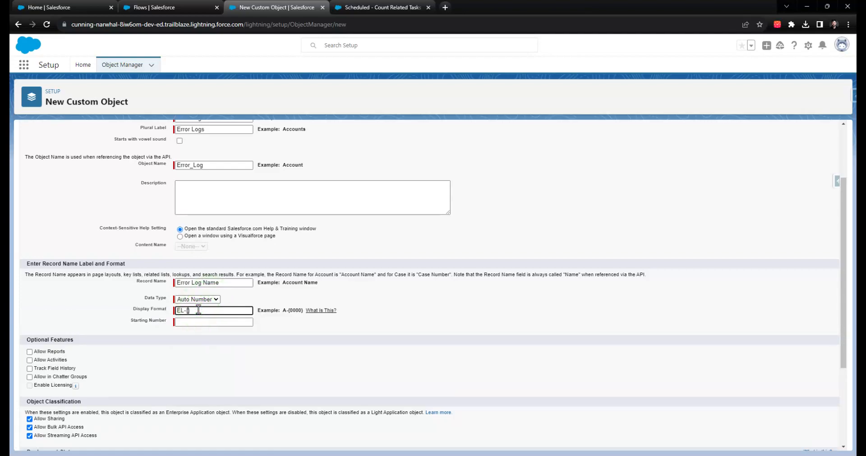
{"action": "type", "text": "0000}"}
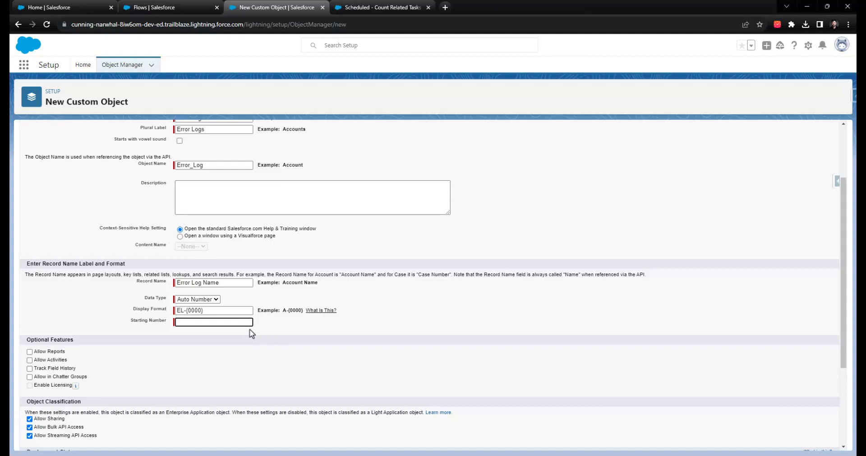
{"action": "type", "text": "00000"}
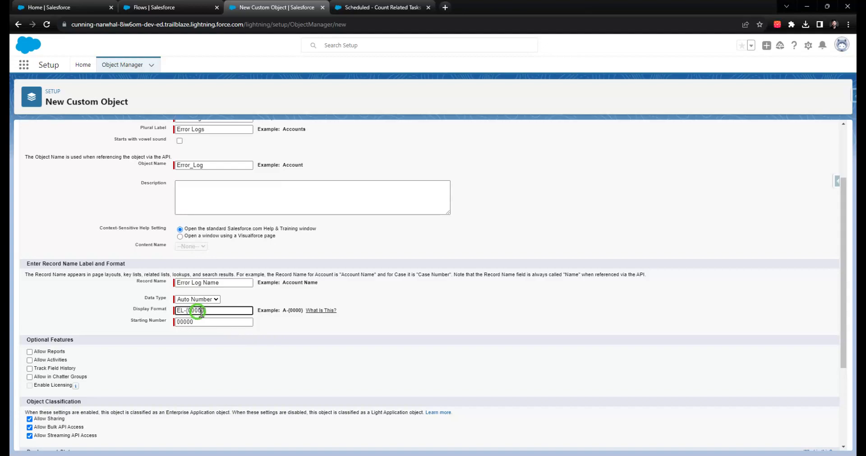
{"action": "scroll", "scroll_direction": "down", "scroll_amount": 3}
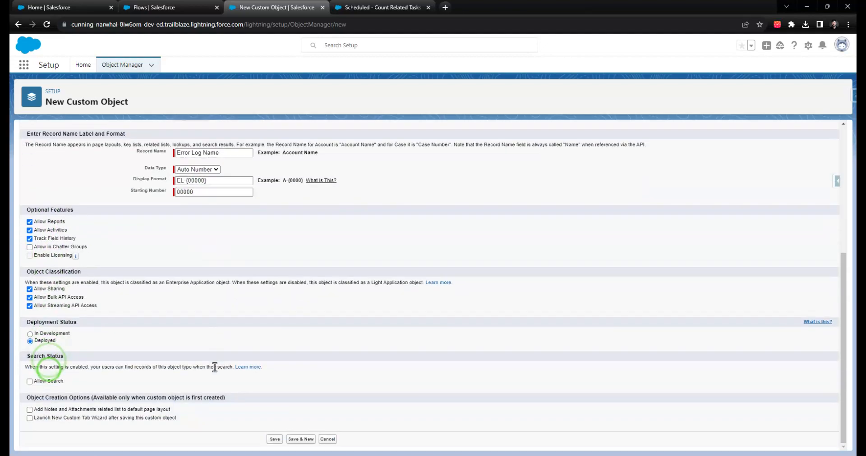
{"action": "left_click", "coordinate": [274, 439]}
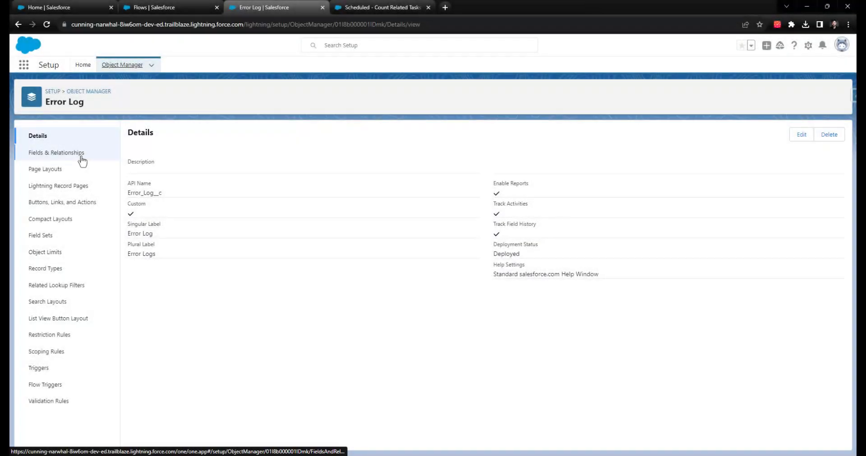
Step: Finish the Description long text area field with default visibility and layout, choosing Save & New
{"action": "left_click", "coordinate": [56, 152]}
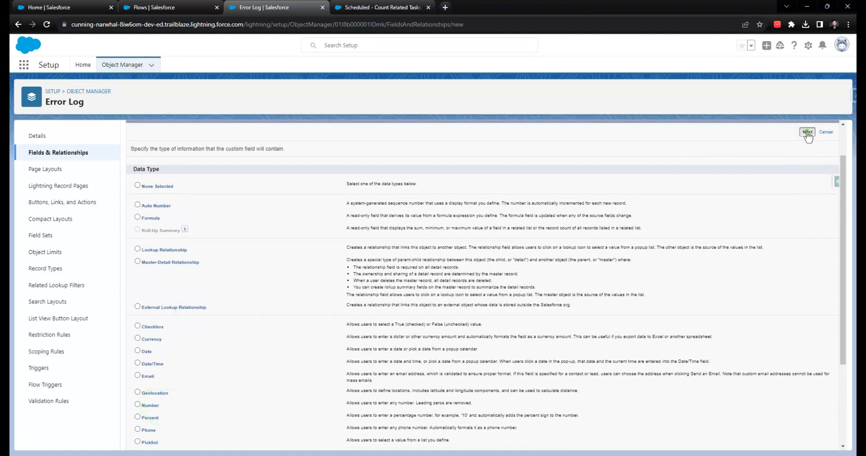
{"action": "left_click", "coordinate": [806, 133]}
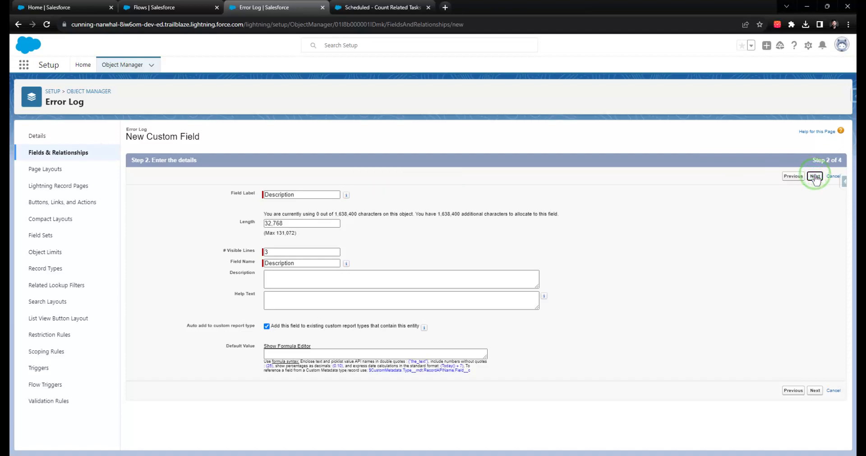
{"action": "left_click", "coordinate": [815, 178]}
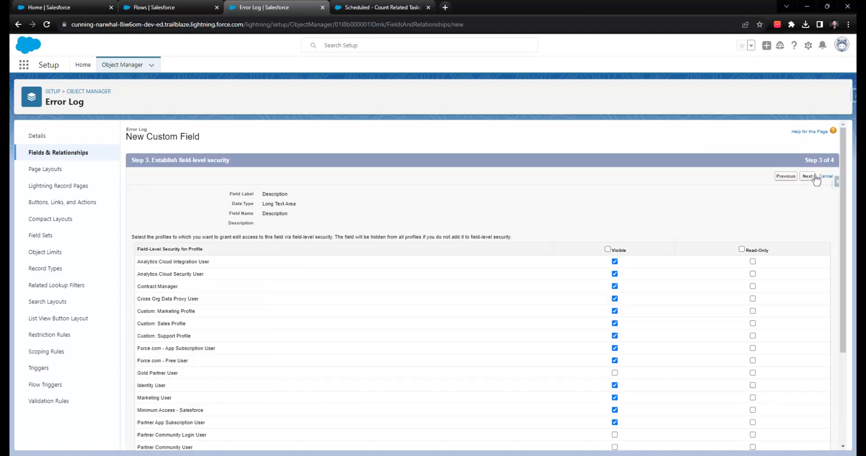
{"action": "left_click", "coordinate": [807, 176]}
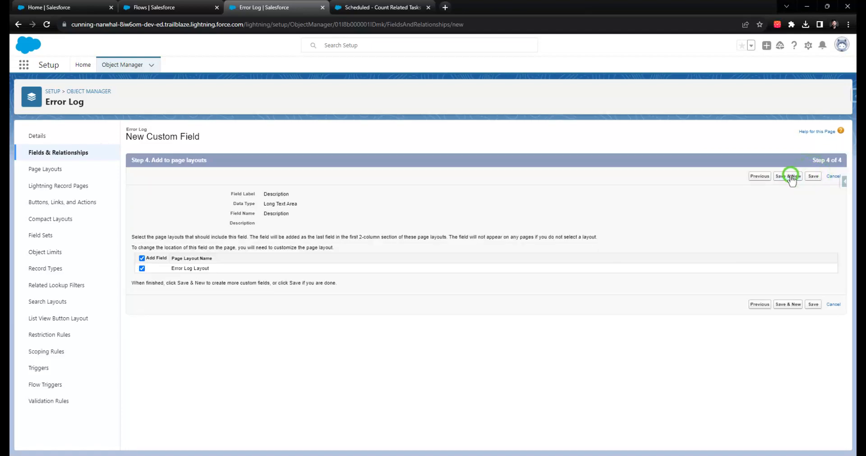
{"action": "left_click", "coordinate": [788, 176]}
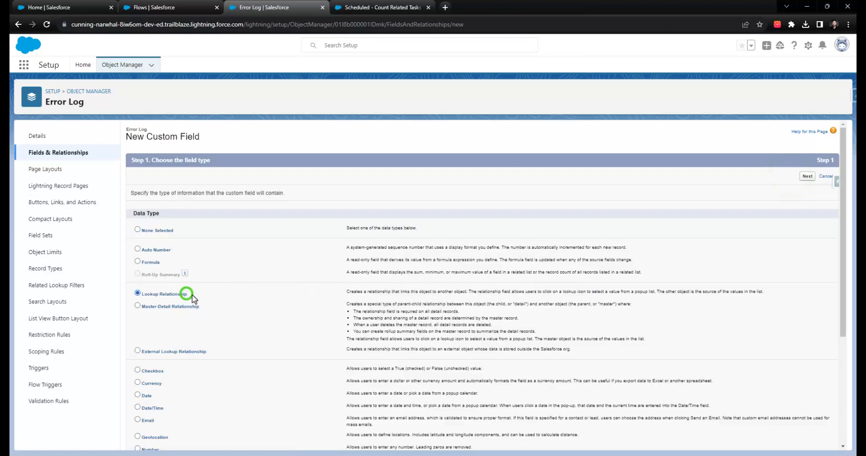
Step: Create a Lead lookup field on Error Log with default label, visibility and layout
{"action": "left_click", "coordinate": [807, 176]}
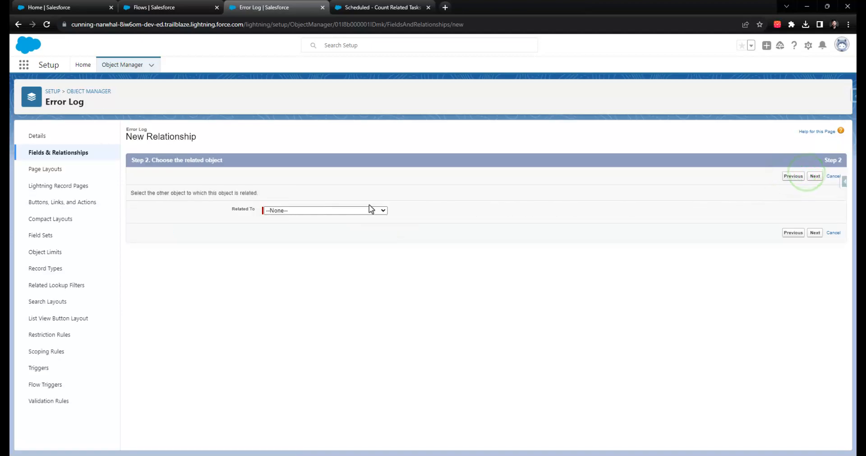
{"action": "left_click", "coordinate": [324, 210]}
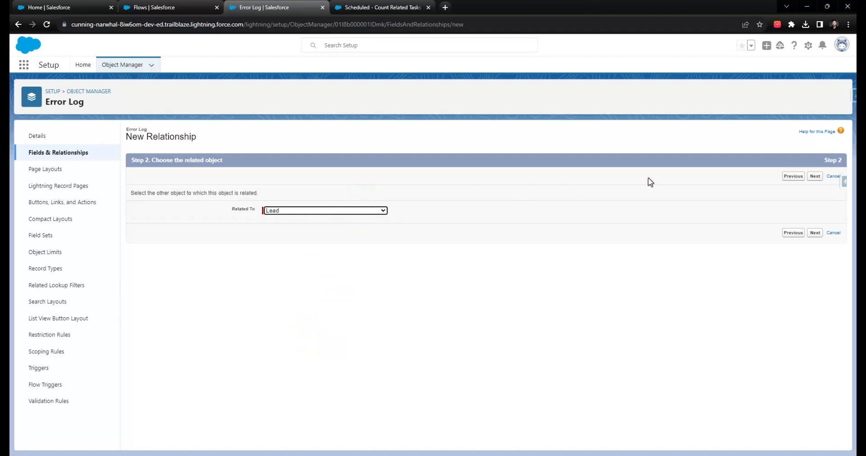
{"action": "left_click", "coordinate": [813, 176]}
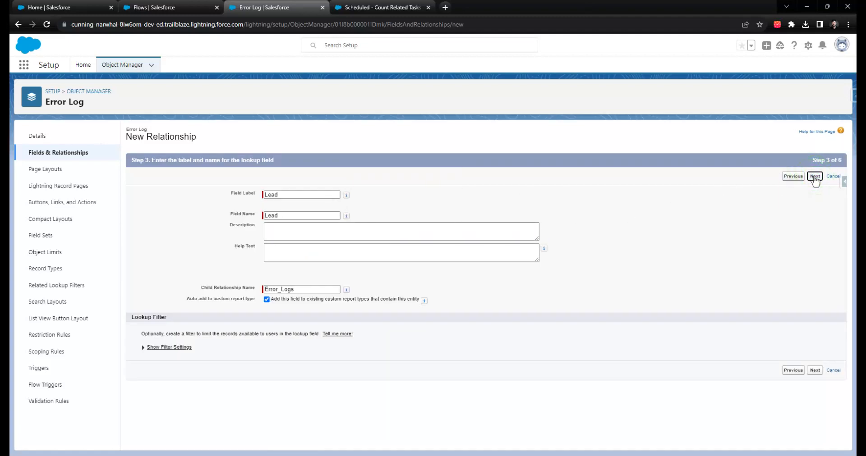
{"action": "left_click", "coordinate": [814, 176]}
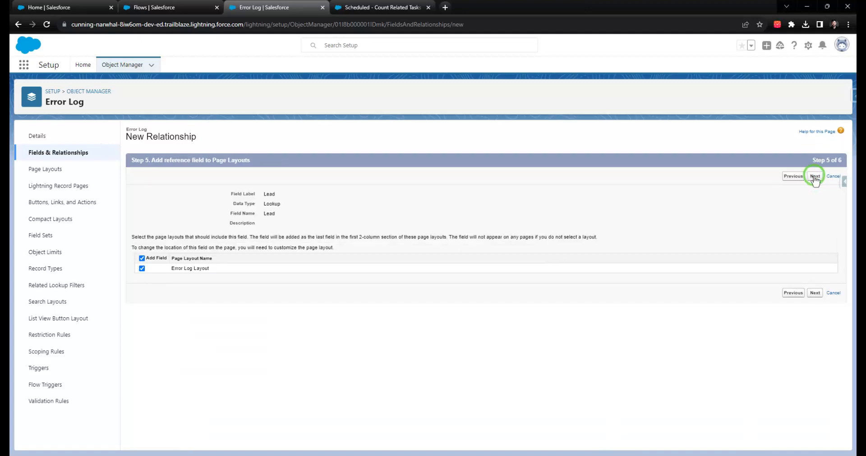
{"action": "left_click", "coordinate": [814, 176]}
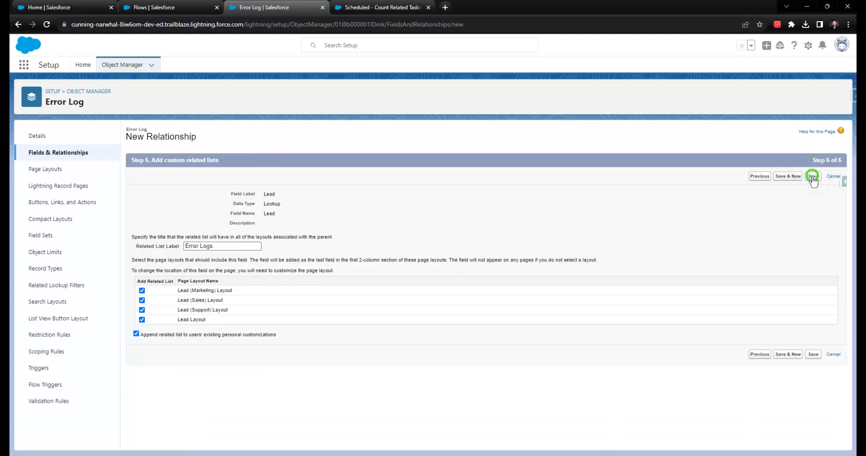
{"action": "left_click", "coordinate": [812, 175]}
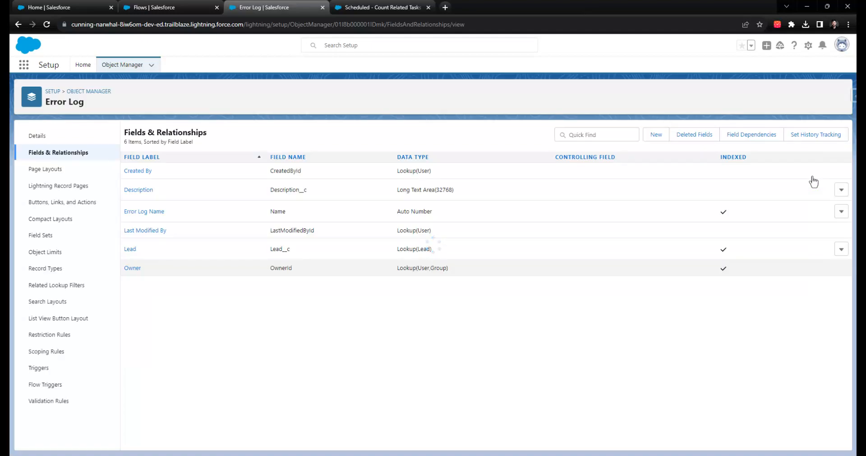
{"action": "left_click", "coordinate": [276, 8]}
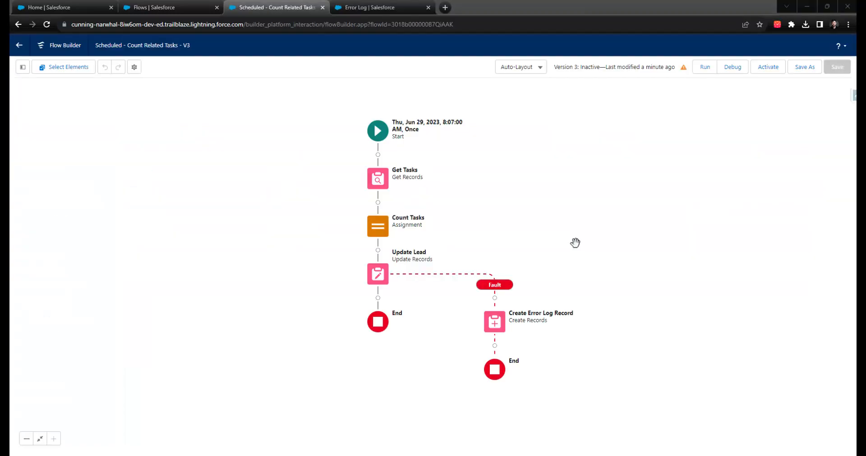
Step: Check Create Error Log Record maps Lead__c to Lead ID and Description__c to fault message
{"action": "left_click", "coordinate": [494, 321]}
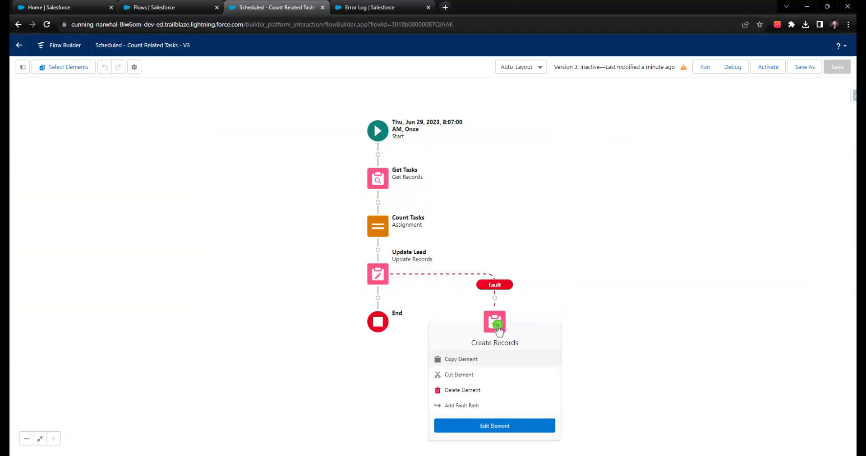
{"action": "left_click", "coordinate": [494, 426]}
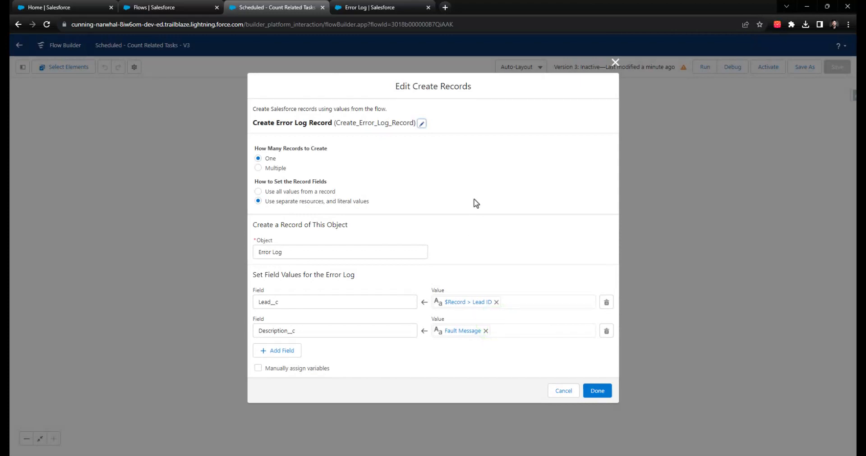
{"action": "mouse_move", "coordinate": [539, 286]}
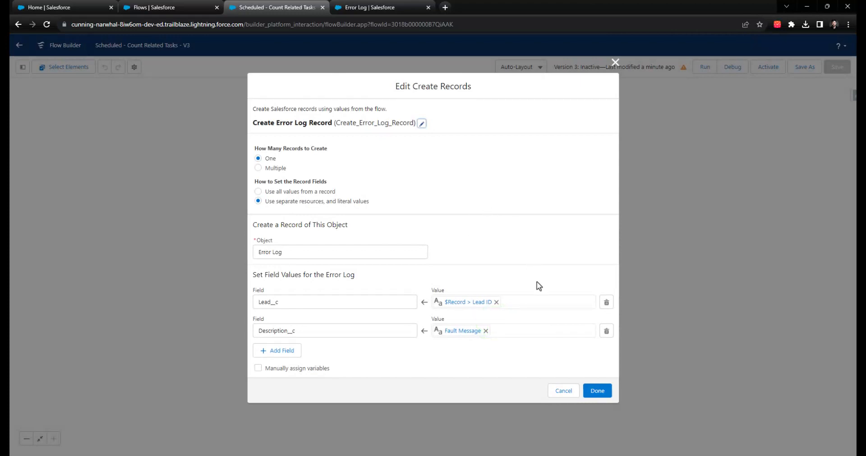
{"action": "mouse_move", "coordinate": [541, 309]}
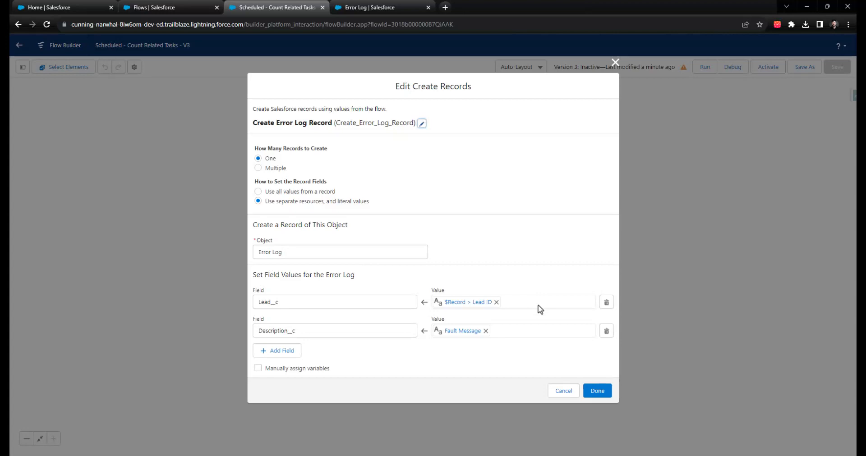
{"action": "left_click", "coordinate": [596, 390]}
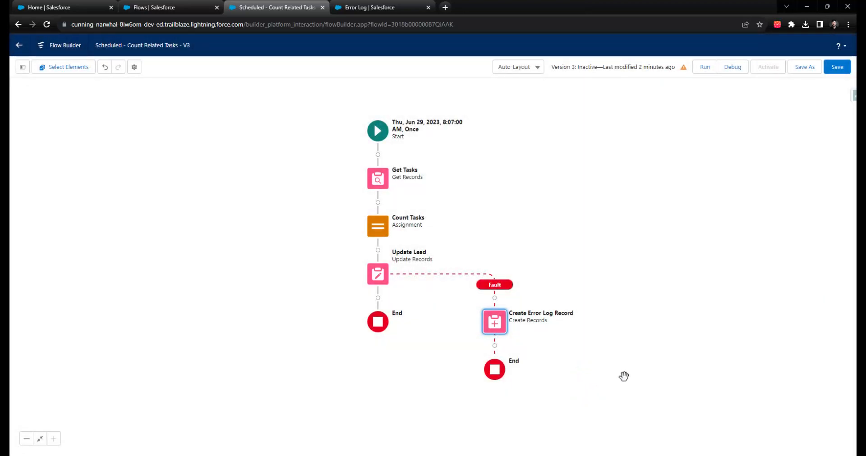
{"action": "left_click", "coordinate": [61, 8]}
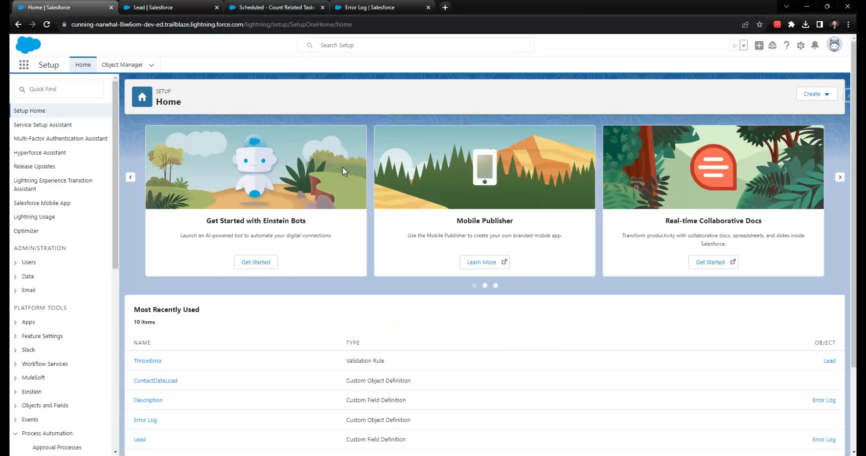
Step: Open the failed Scheduled - Count Related Tasks interview from the All Failed Flow Interviews list
{"action": "left_click", "coordinate": [58, 89]}
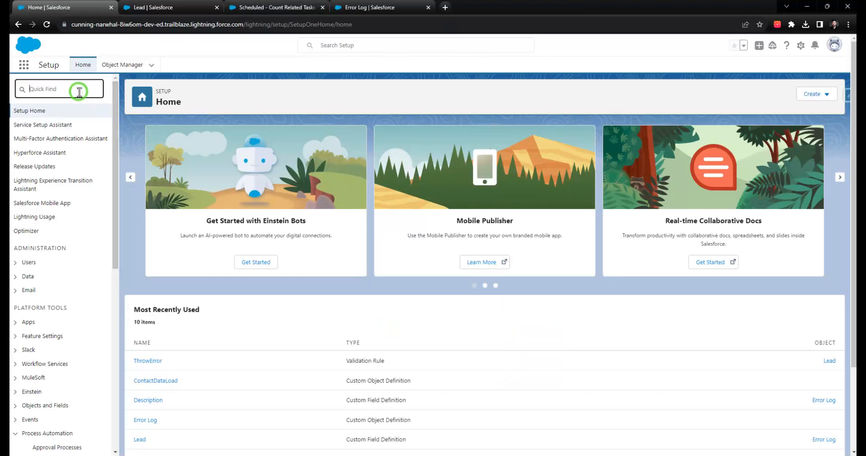
{"action": "type", "text": "paused"}
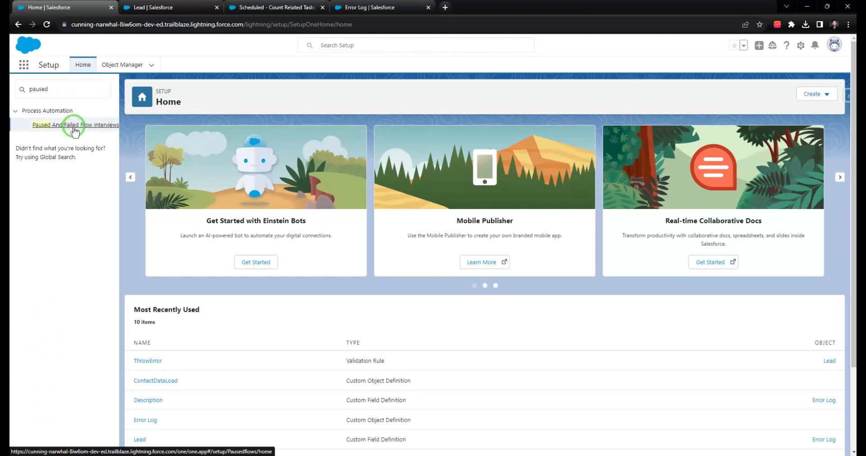
{"action": "left_click", "coordinate": [76, 125]}
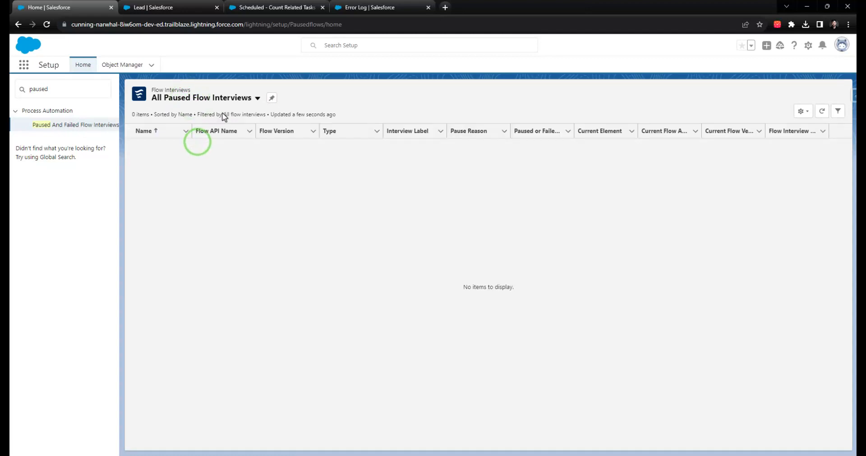
{"action": "left_click", "coordinate": [256, 98]}
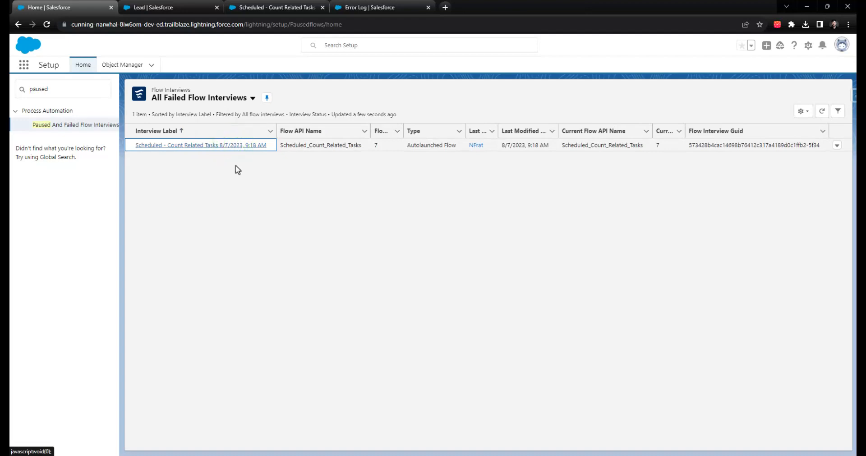
{"action": "left_click", "coordinate": [199, 145]}
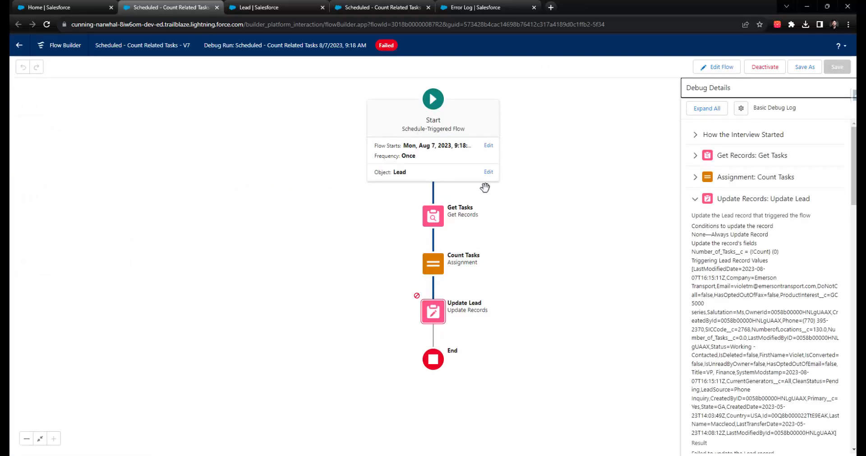
{"action": "mouse_move", "coordinate": [744, 105]}
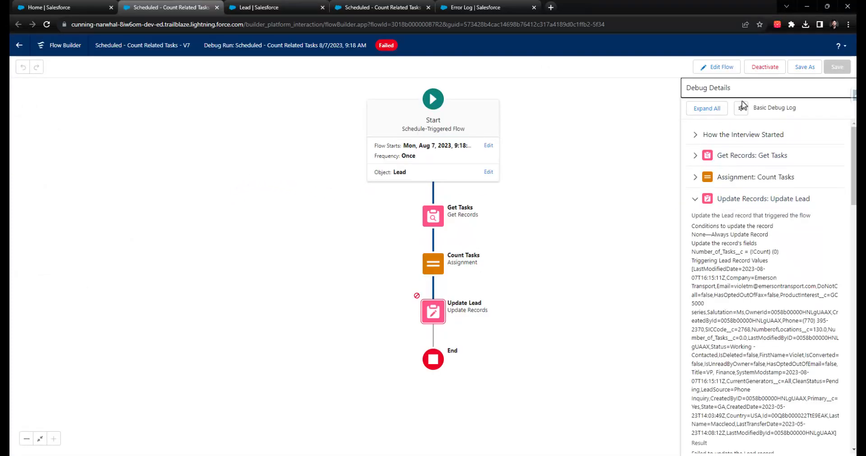
Step: Scroll Debug Details to the Update Lead FIELD_CUSTOM_VALIDATION_EXCEPTION error message
{"action": "scroll", "scroll_direction": "down", "scroll_amount": 3}
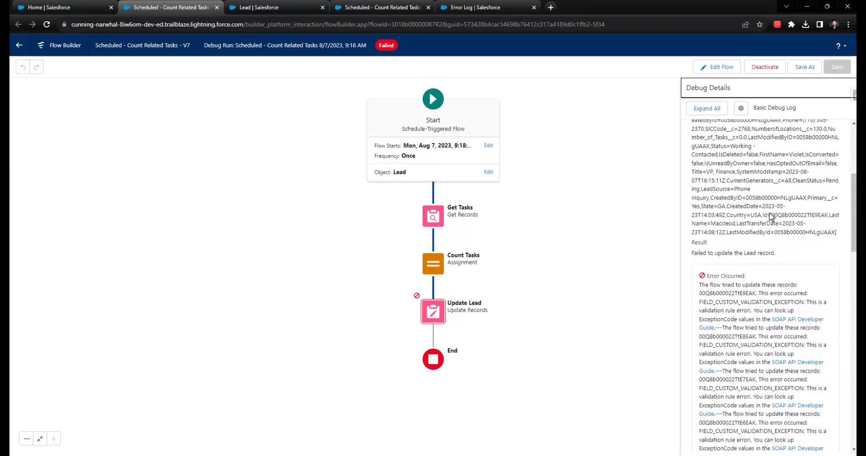